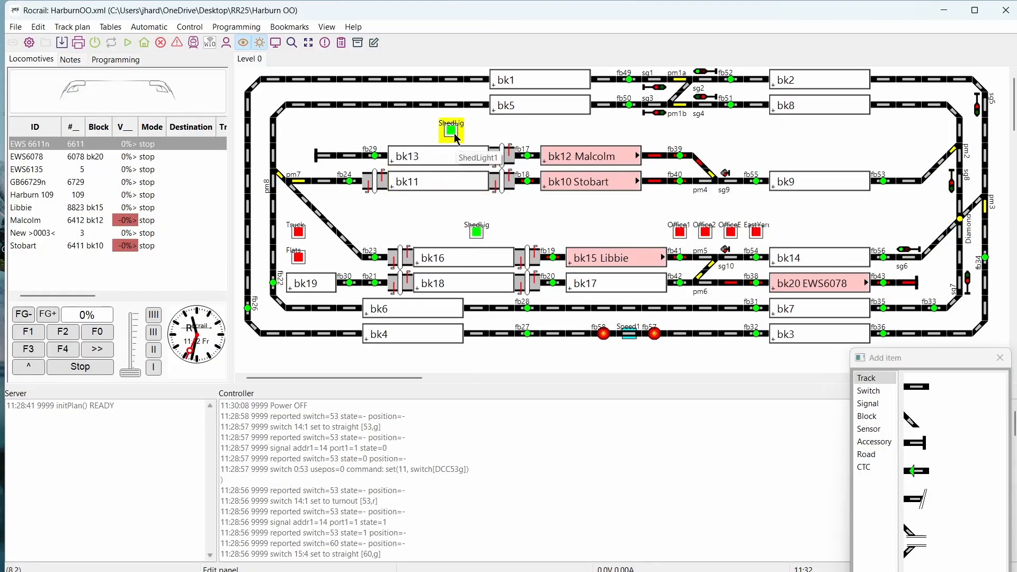
Step: Bring up the item menu for the ShedLight1 output above block bk13
right_click(451, 133)
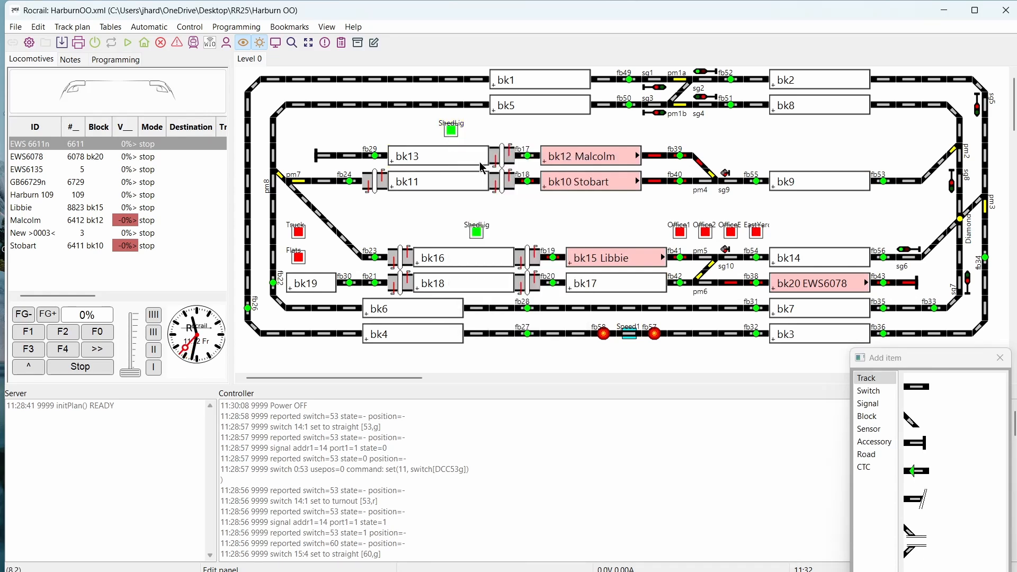
double_click(451, 130)
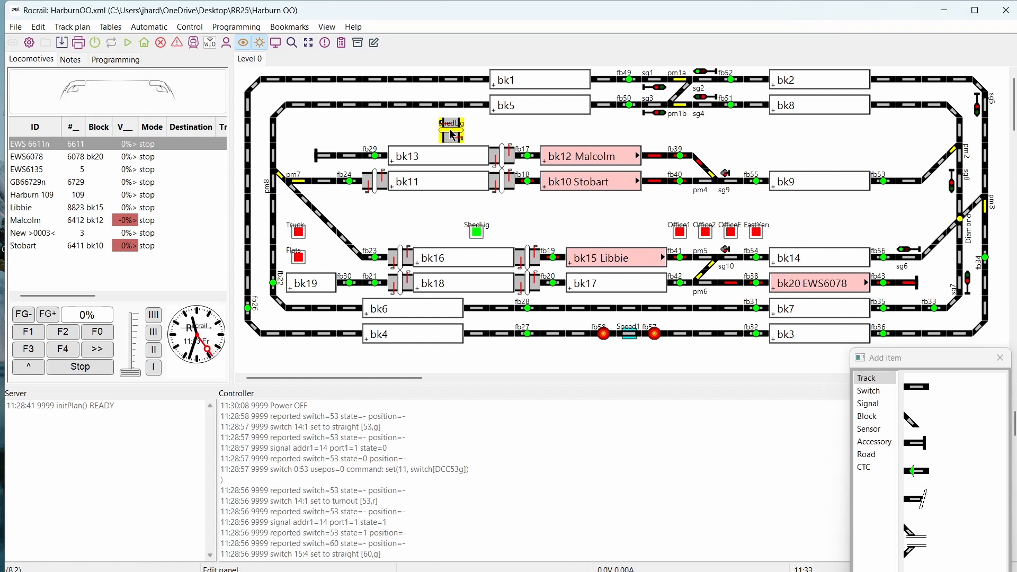
right_click(450, 130)
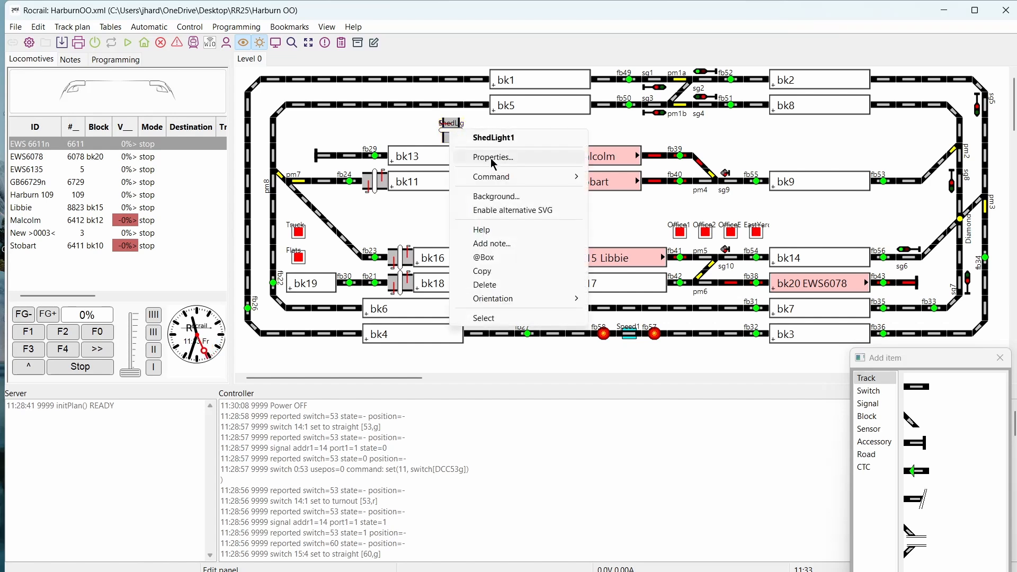
left_click(492, 157)
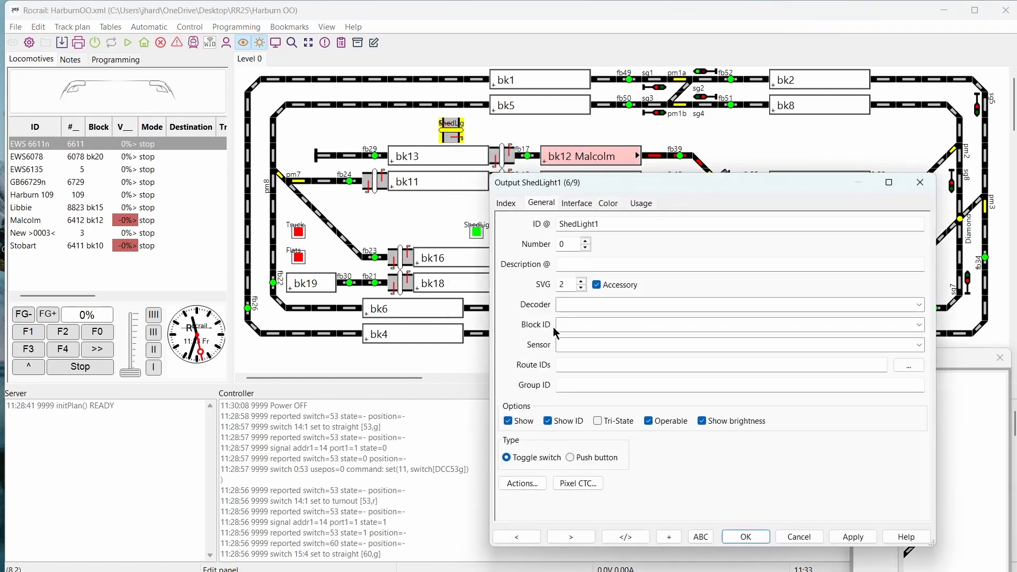
left_click(576, 203)
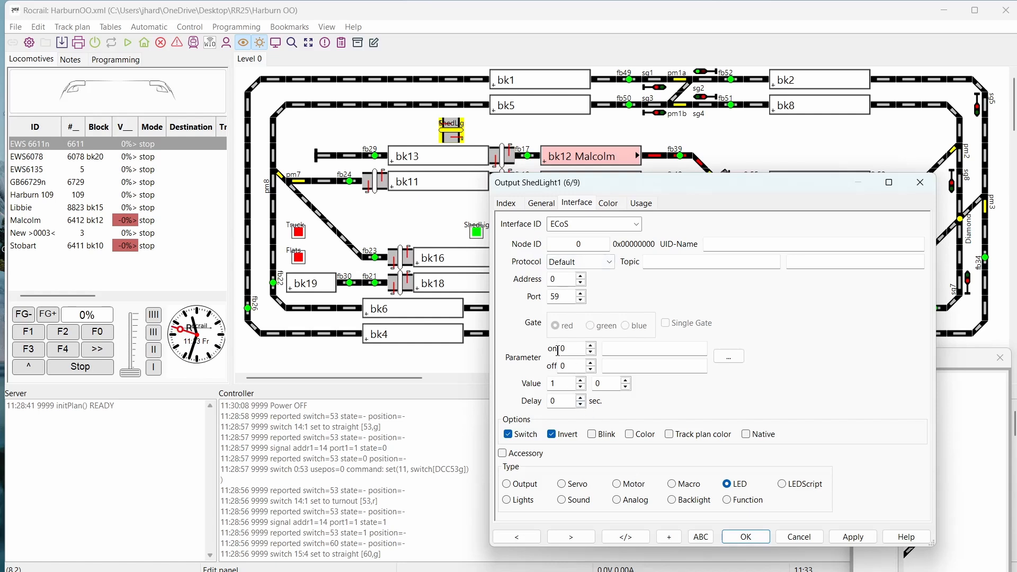
left_click(540, 203)
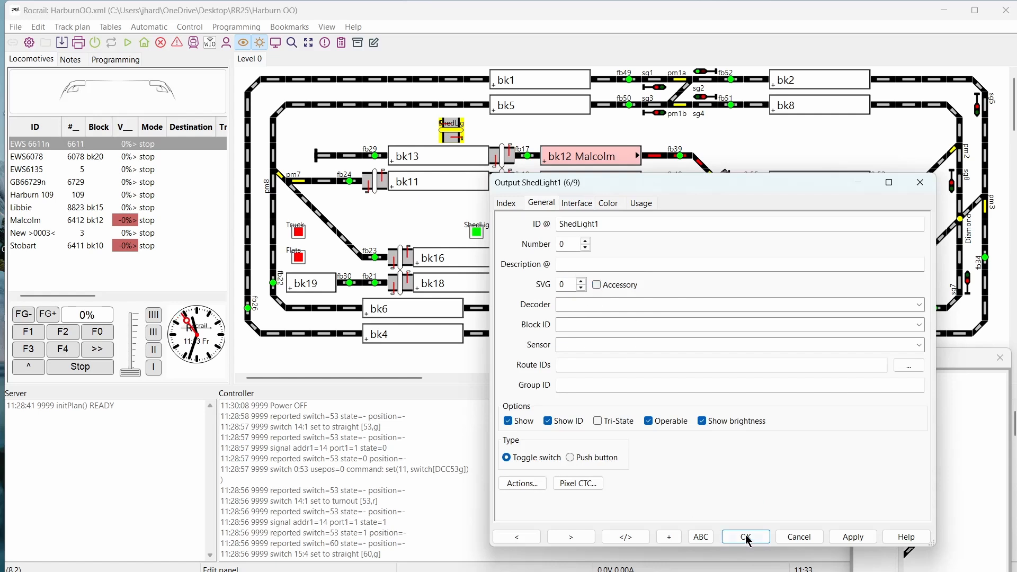
left_click(745, 537)
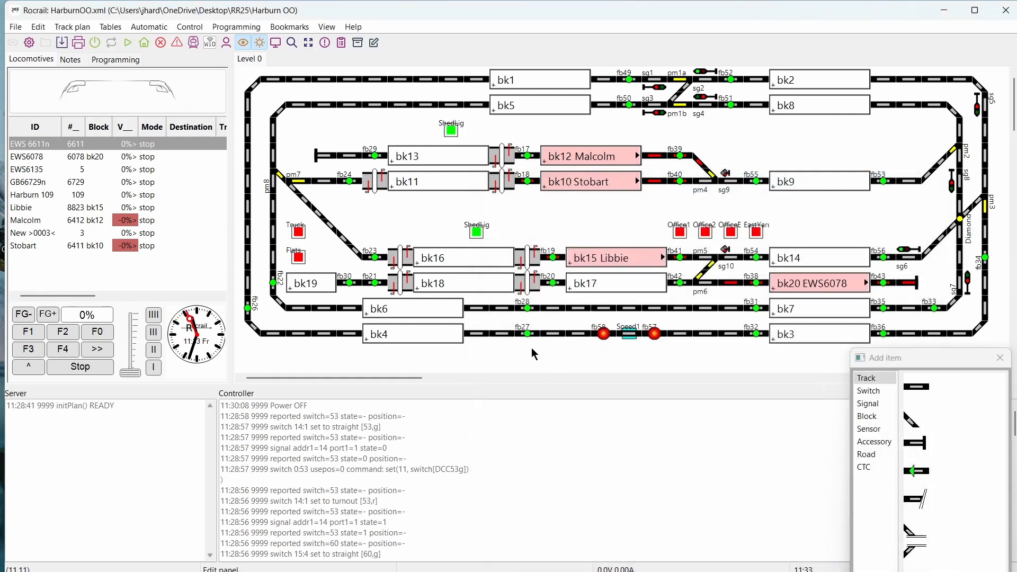
mouse_move(441, 156)
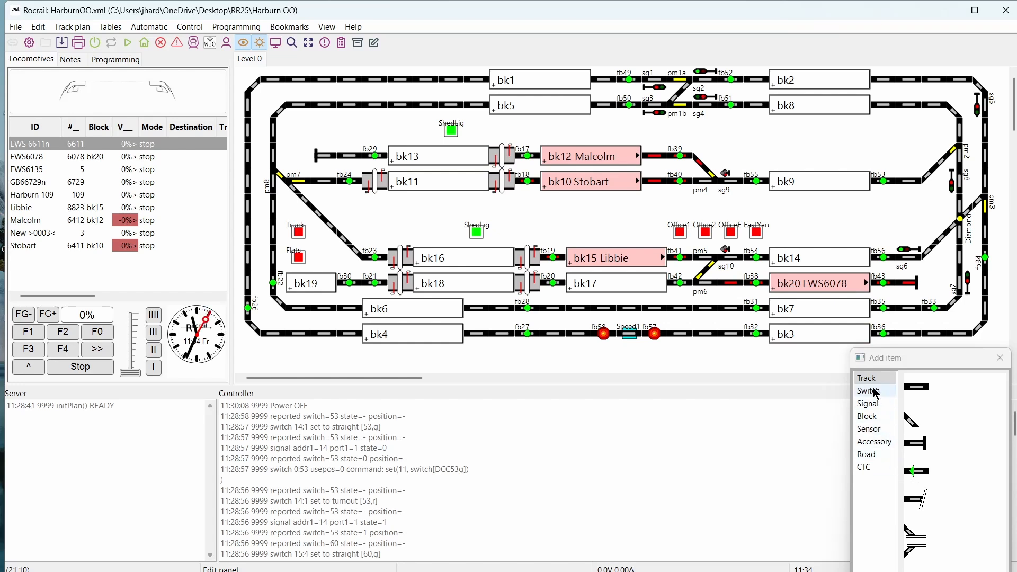
Step: List the addable switch pieces and open switch sw9's properties
left_click(868, 390)
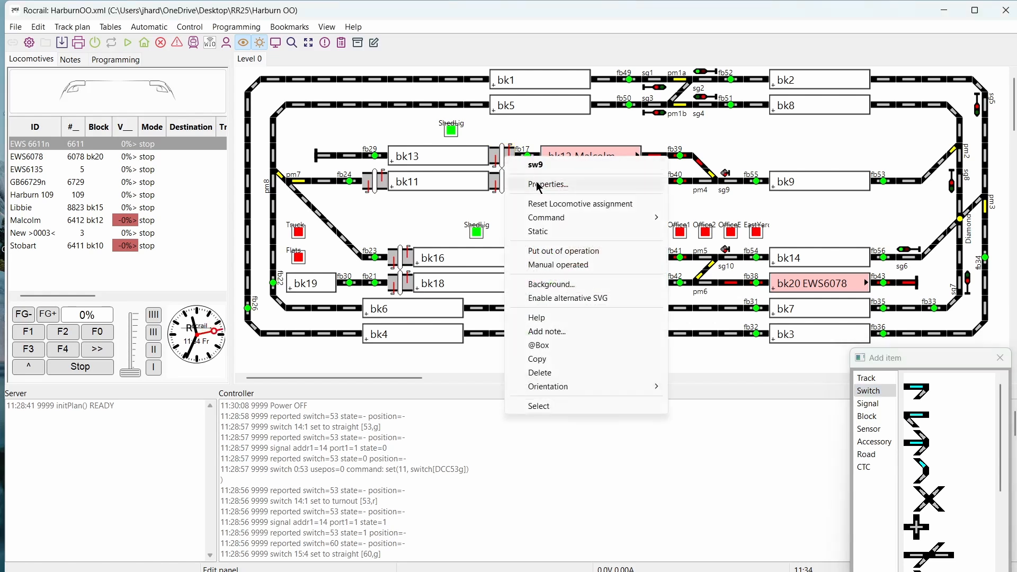
left_click(549, 185)
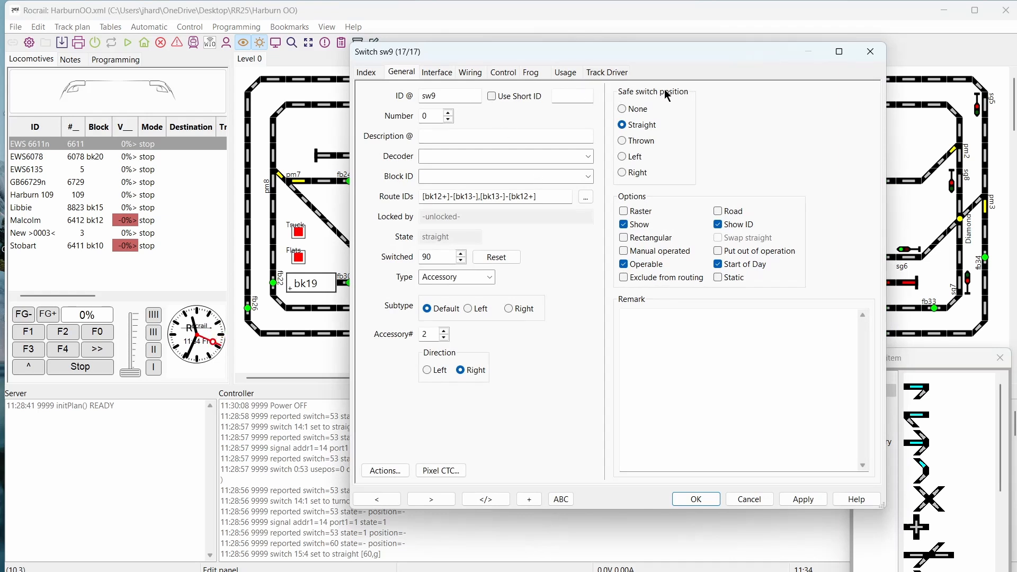
mouse_move(671, 95)
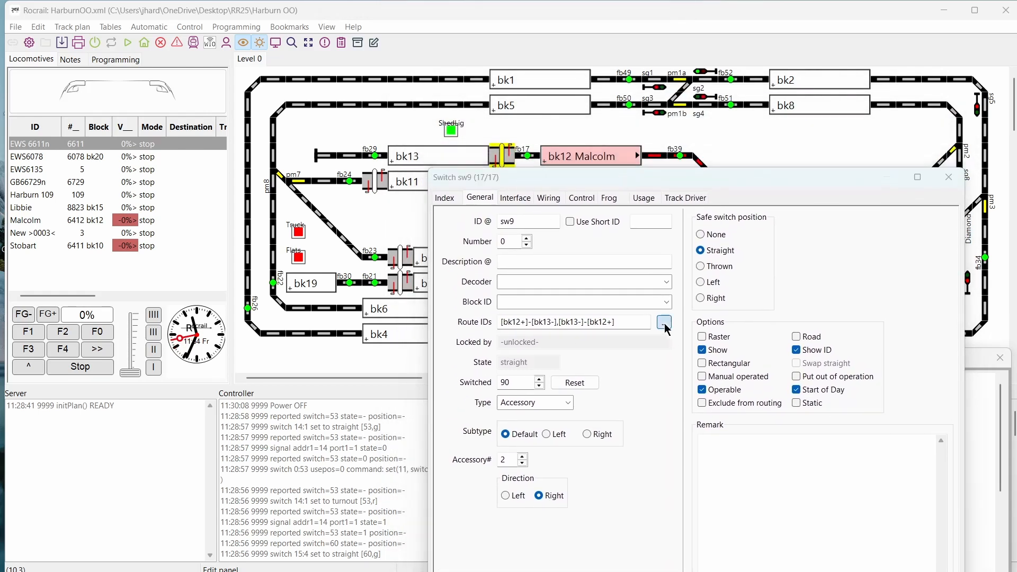
Step: Check sw9's [bk12+]-[bk13-] and [bk13-]-[bk12+] routes and keep its type Accessory
left_click(664, 322)
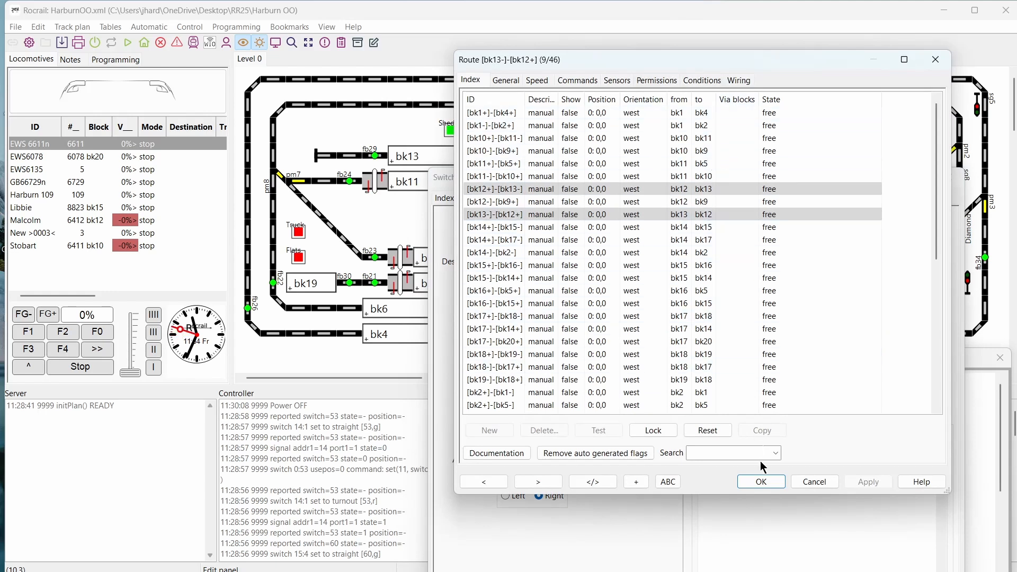
left_click(675, 354)
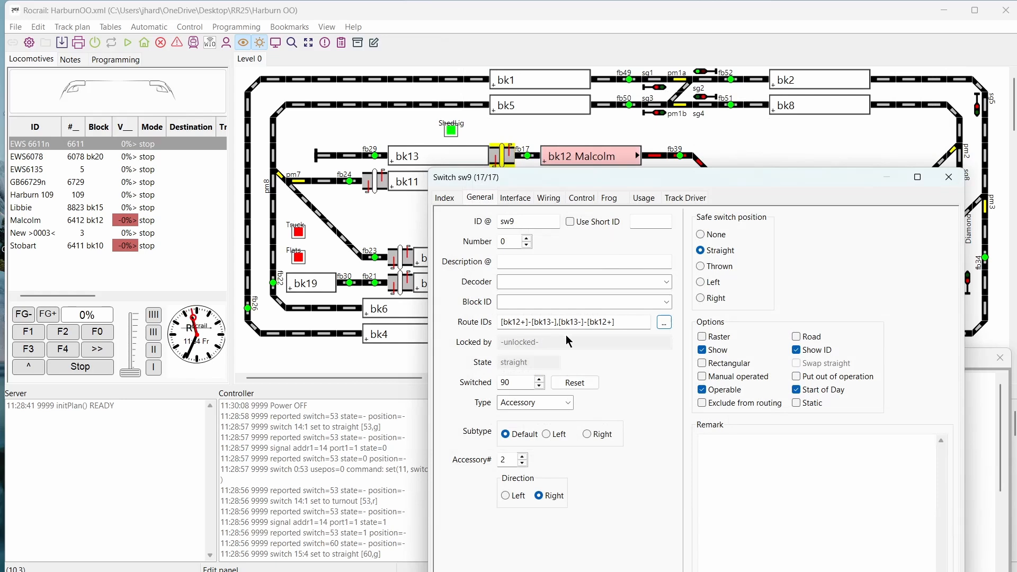
mouse_move(486, 354)
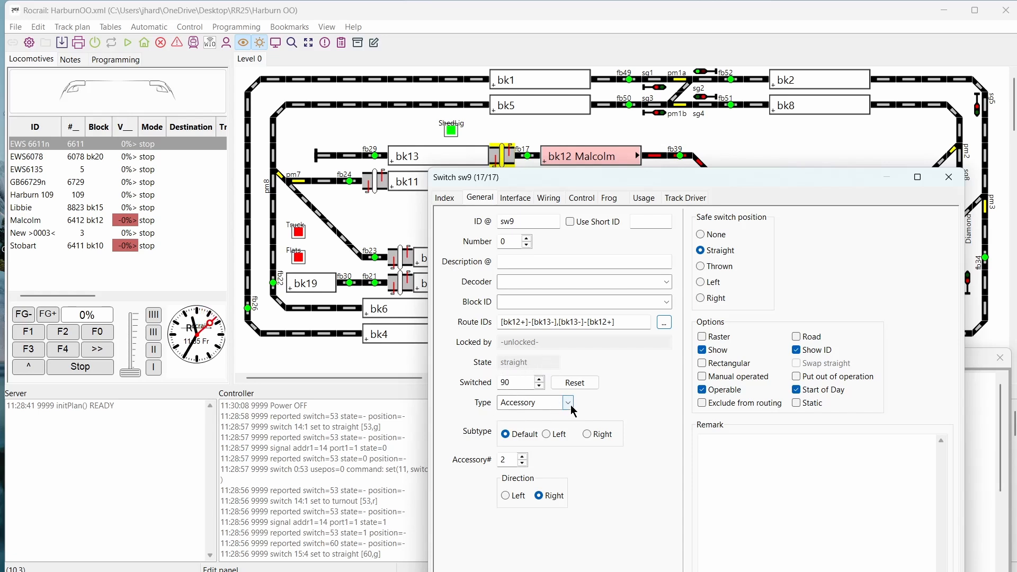
left_click(569, 403)
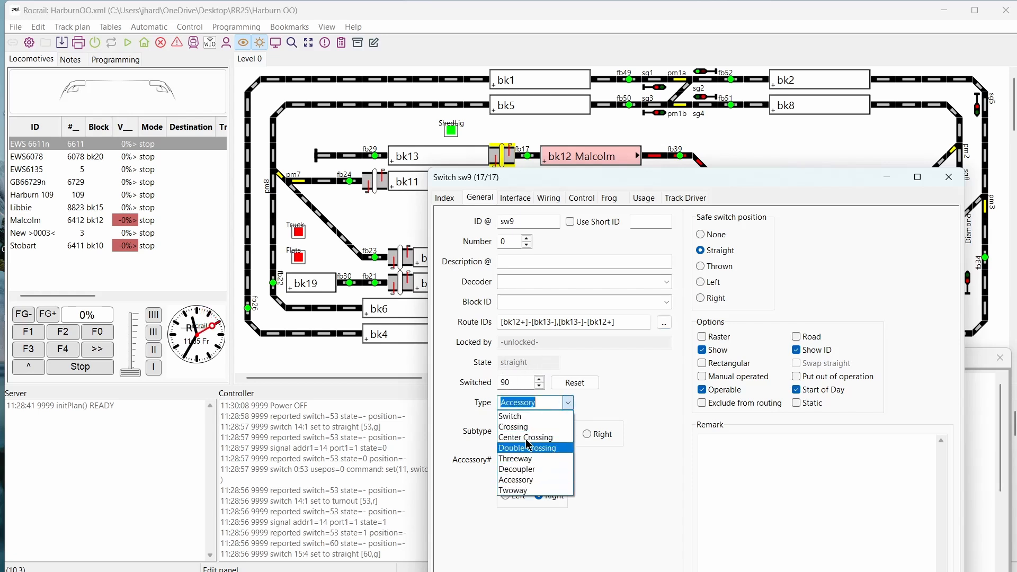
mouse_move(527, 460)
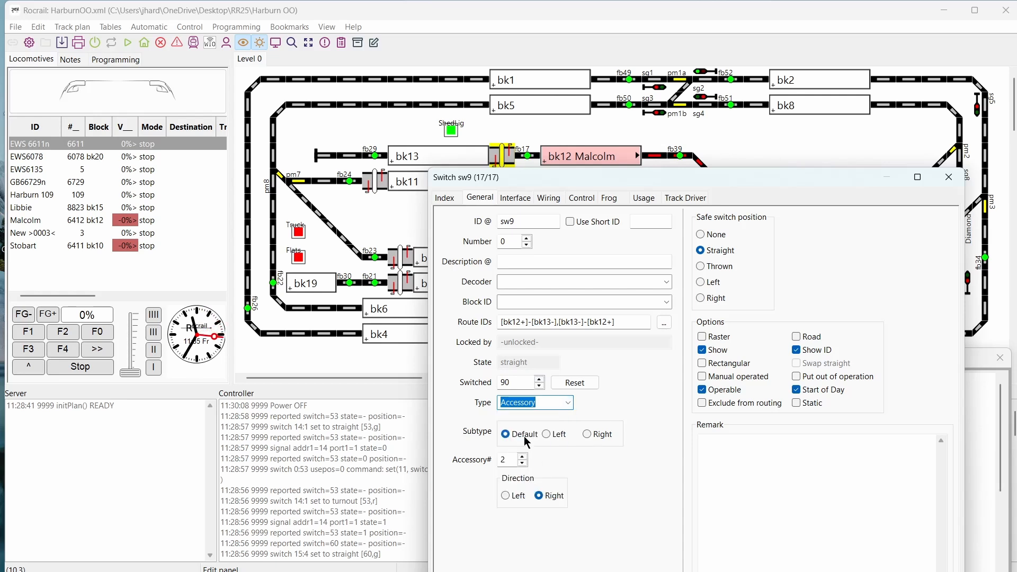
mouse_move(503, 457)
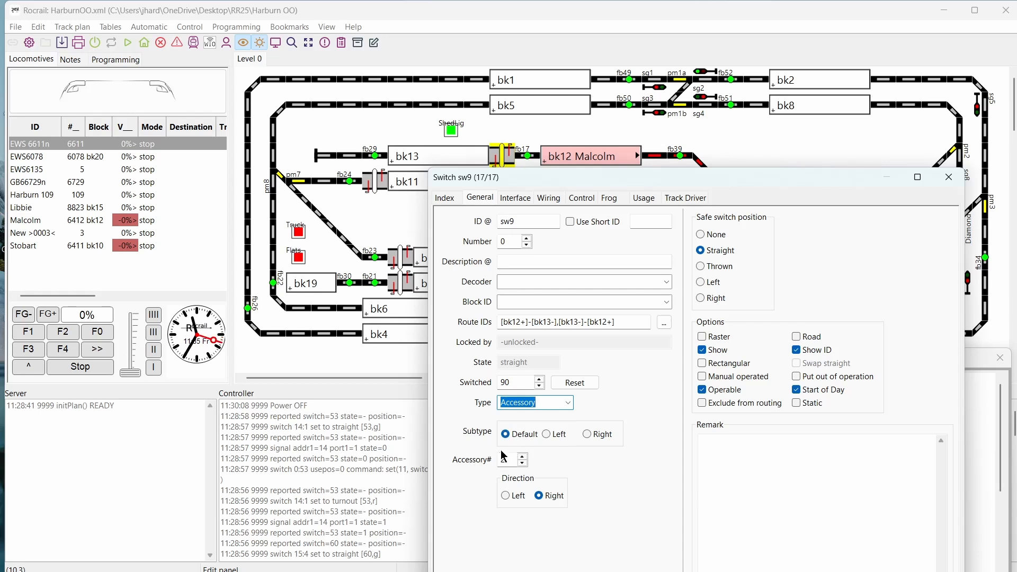
left_click(524, 456)
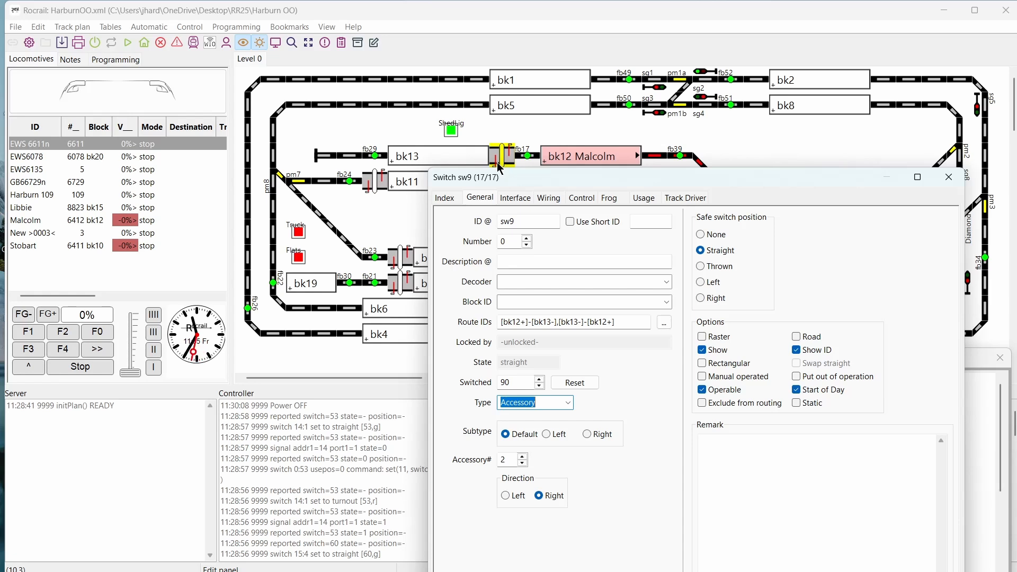
mouse_move(746, 194)
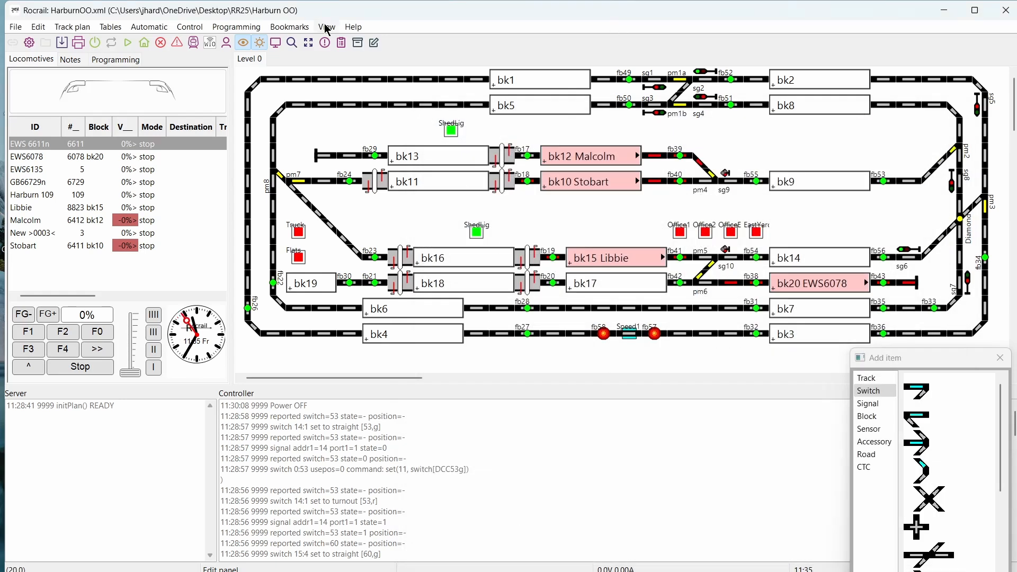
Step: Enable a 5-second switch safe position timer in the Automatic settings and save
left_click(15, 27)
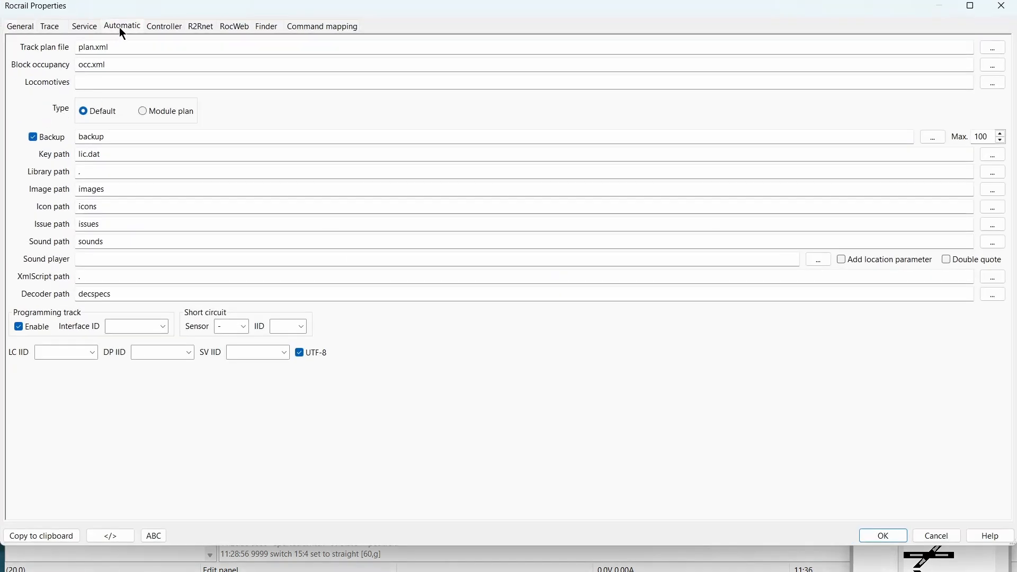
left_click(122, 26)
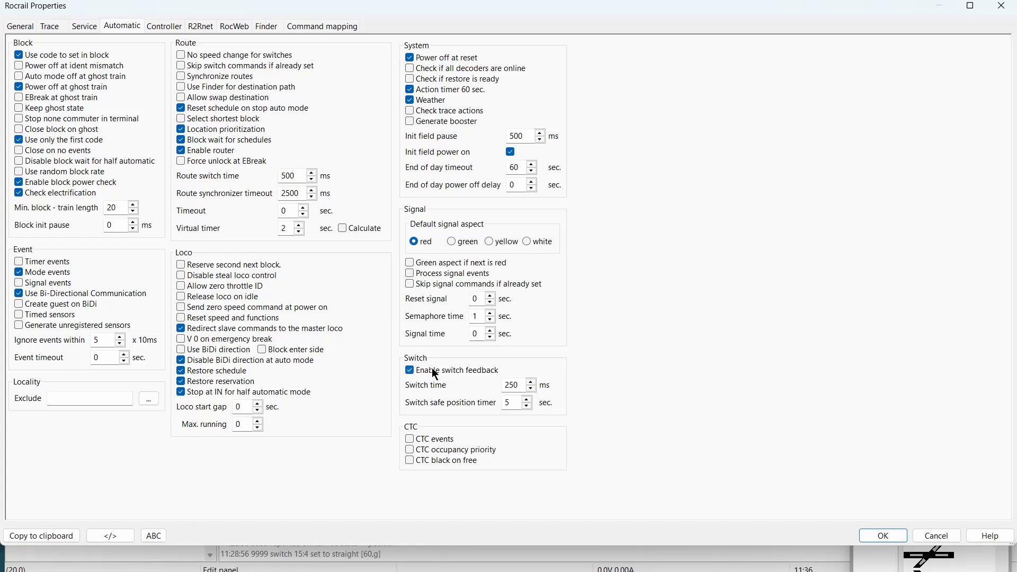
mouse_move(418, 414)
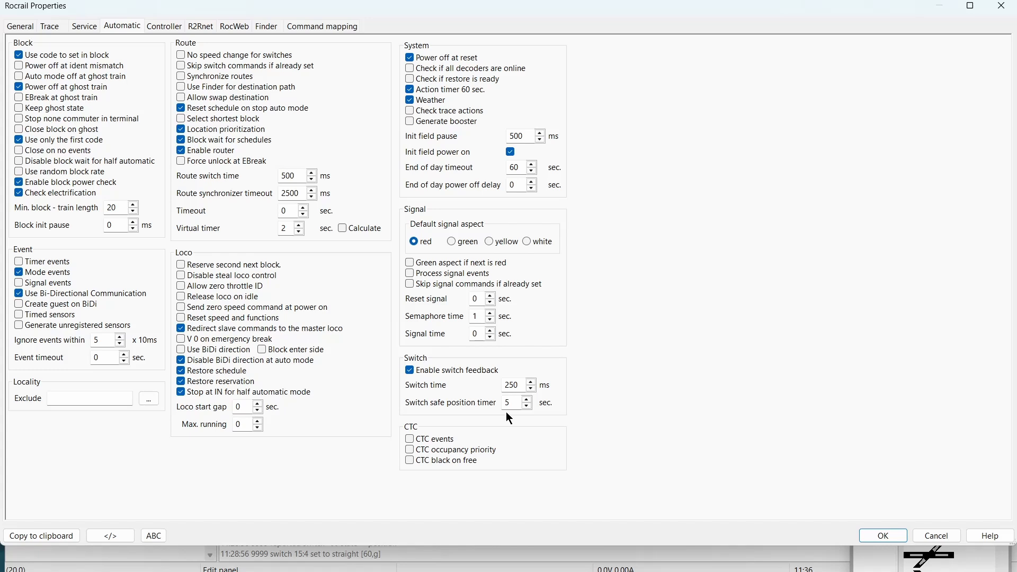
left_click(512, 402)
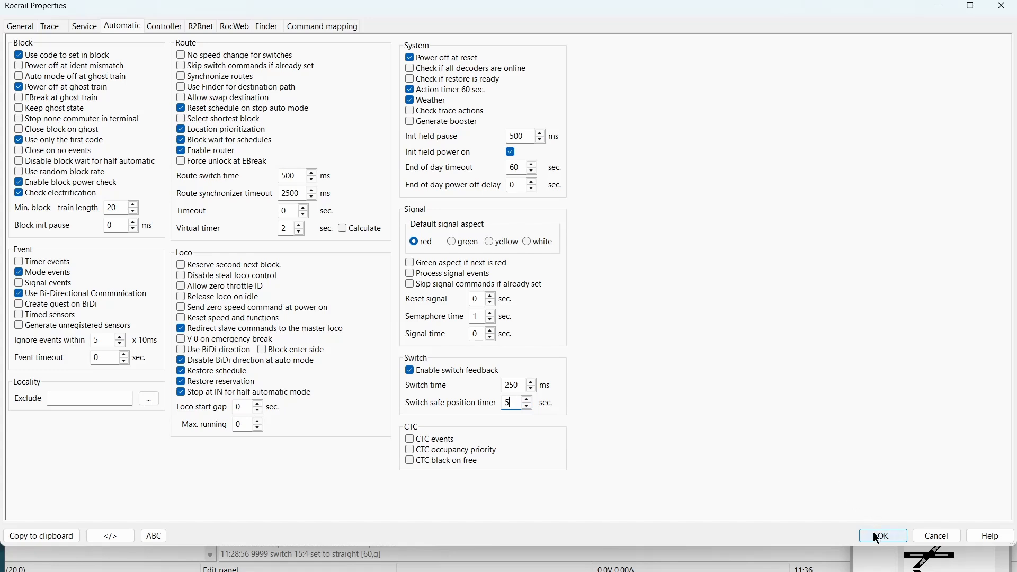
left_click(882, 535)
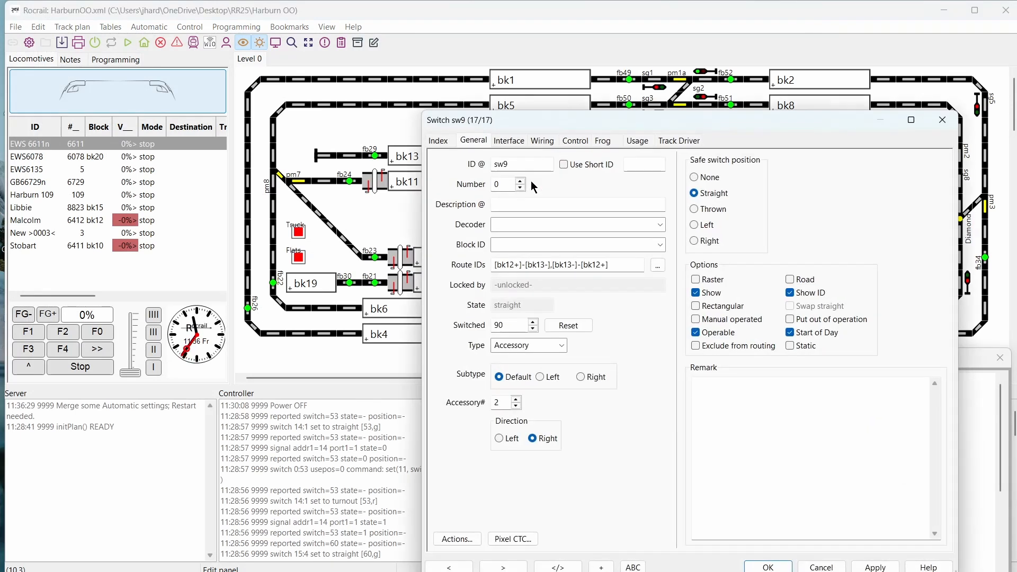
Step: Review sw9's interface, wiring, control and usage tabs, then close the dialog
left_click(509, 140)
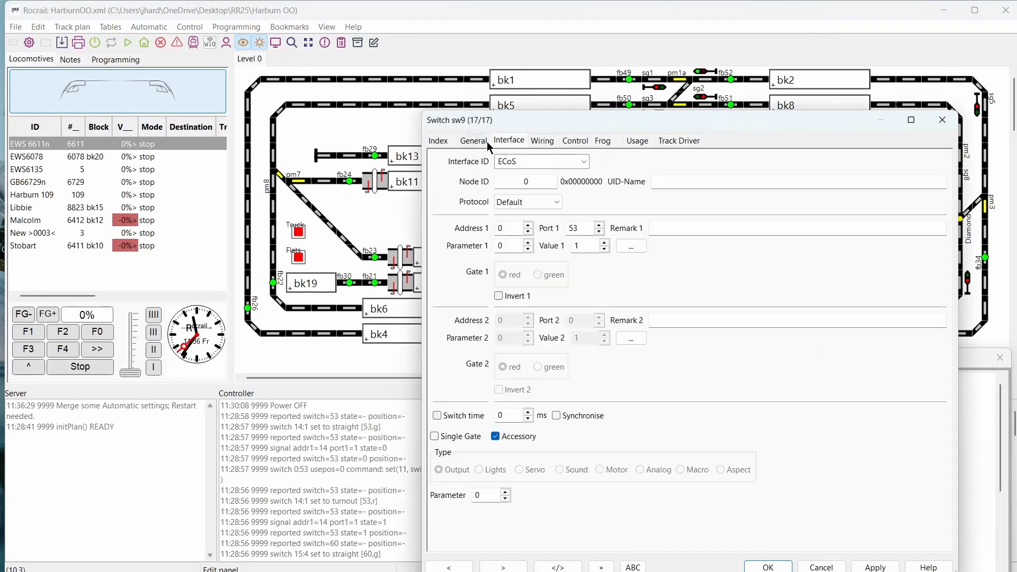
mouse_move(456, 170)
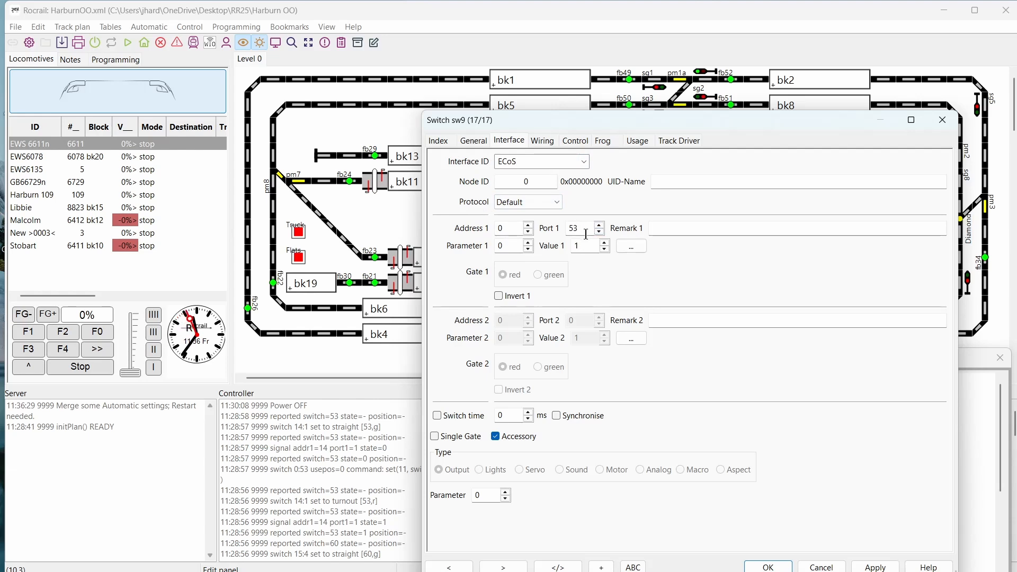
right_click(578, 228)
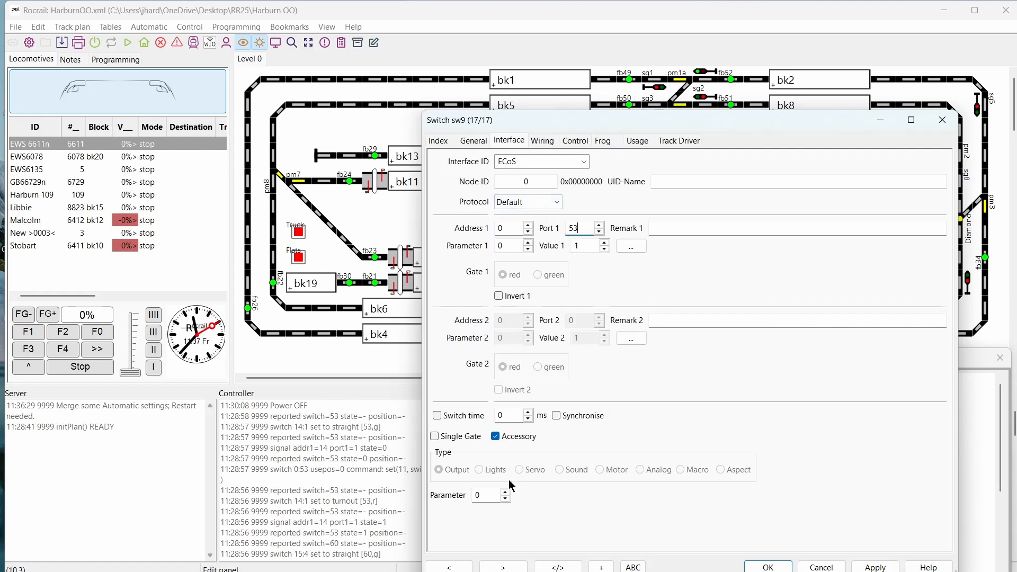
mouse_move(551, 200)
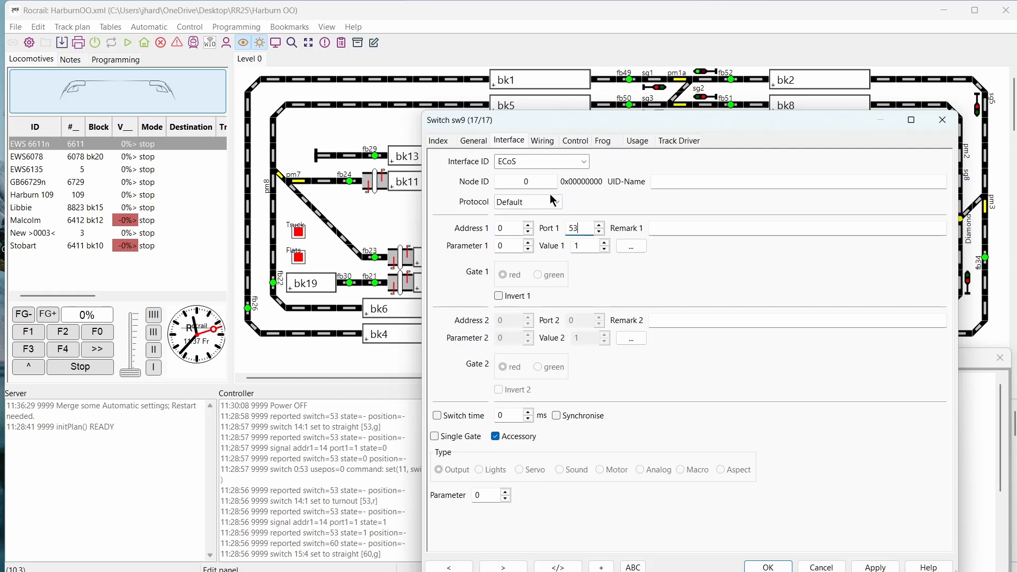
left_click(541, 140)
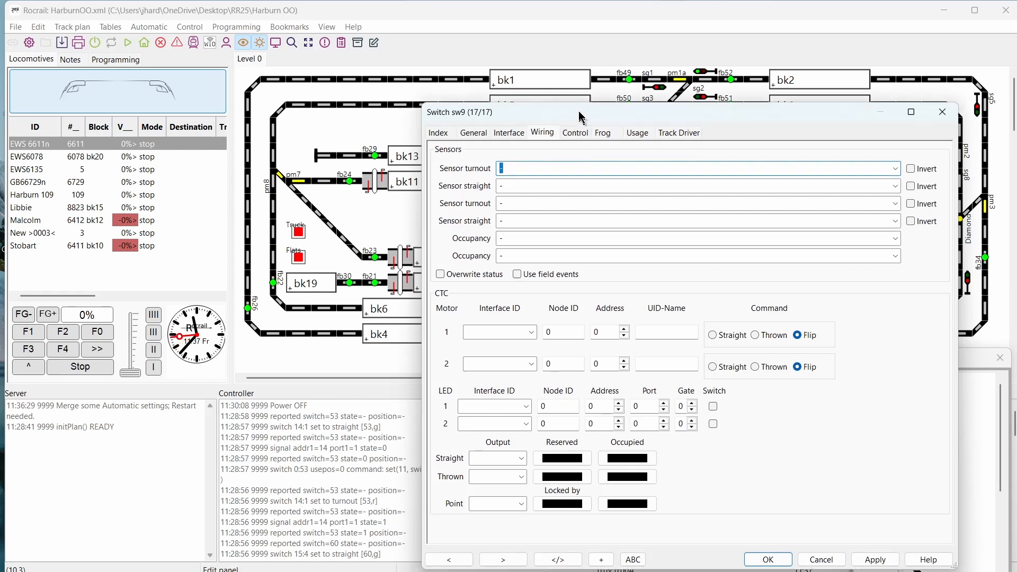
left_click(573, 125)
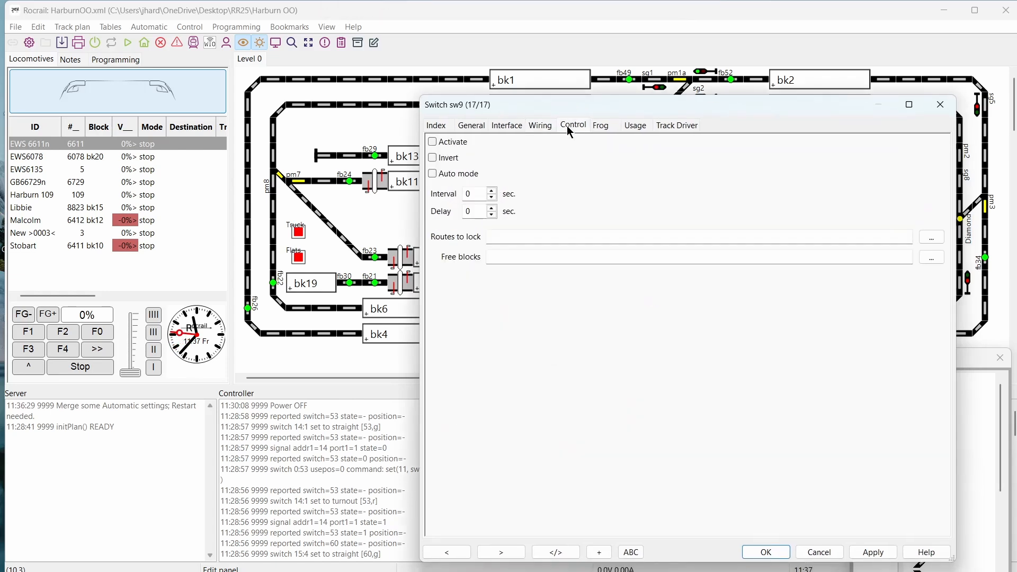
mouse_move(605, 128)
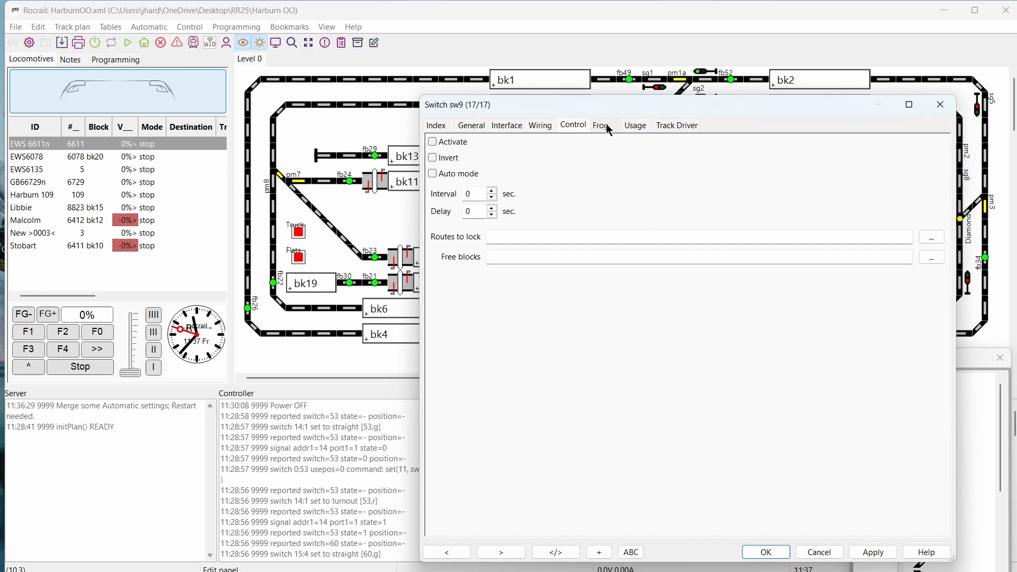
left_click(634, 125)
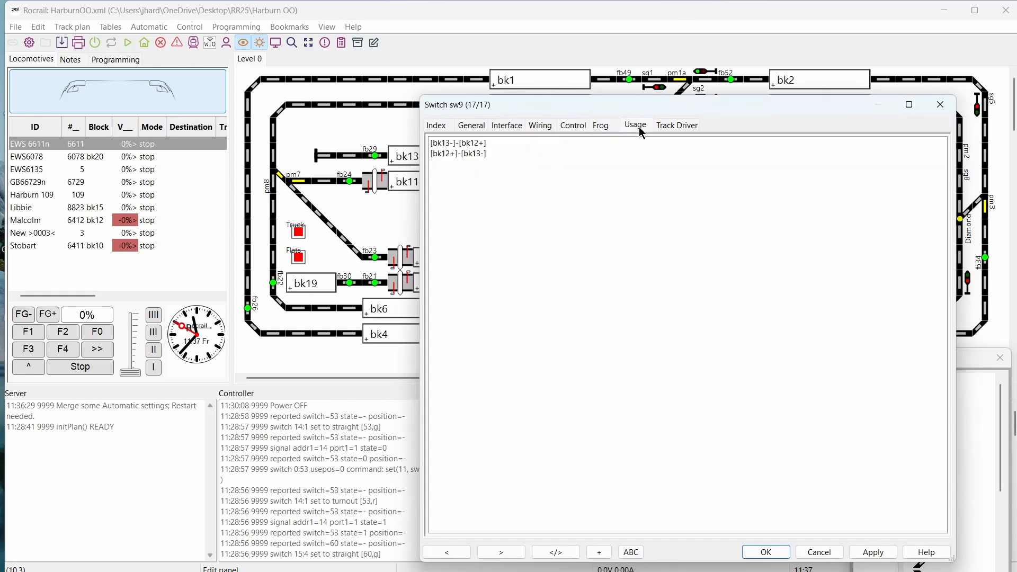
left_click(676, 125)
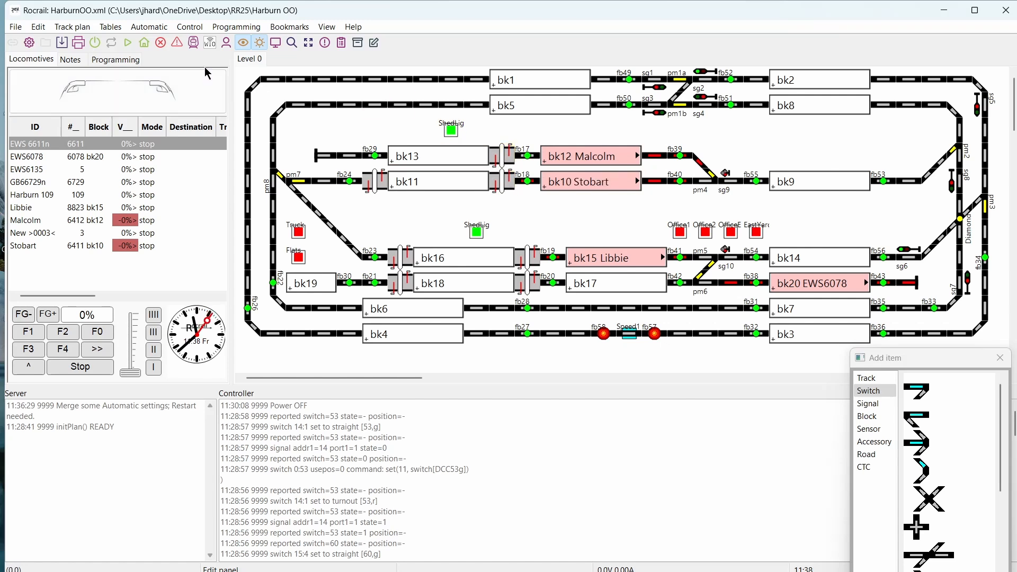
Step: Open route [bk12+]-[bk13-] from the Routes table and view its command list
left_click(109, 26)
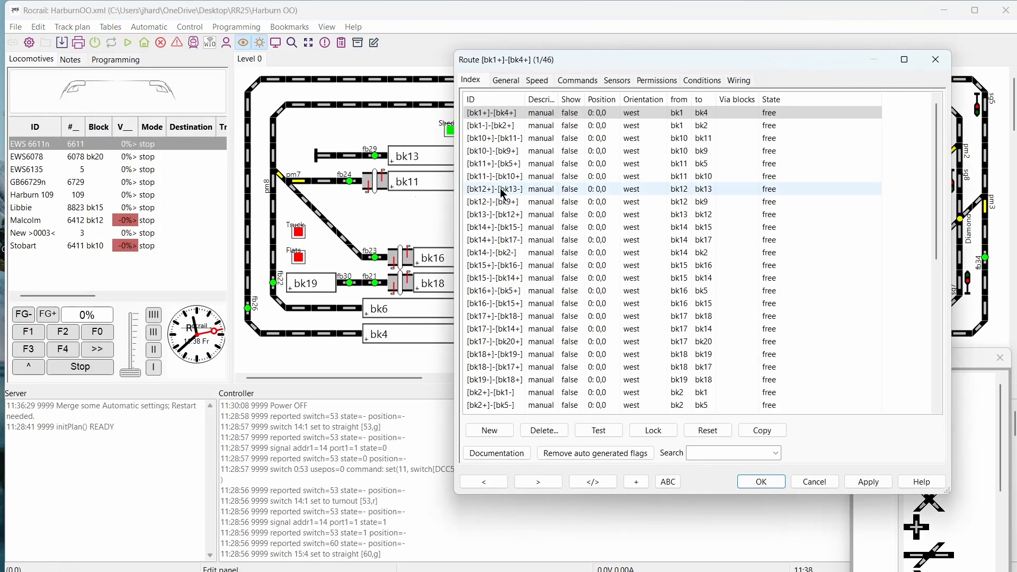
left_click(506, 214)
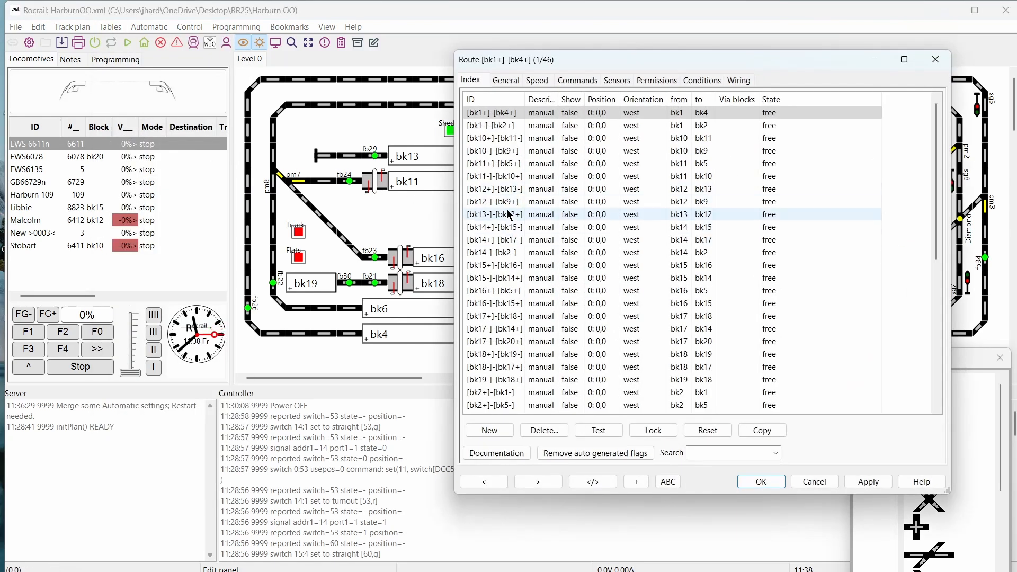
left_click(519, 189)
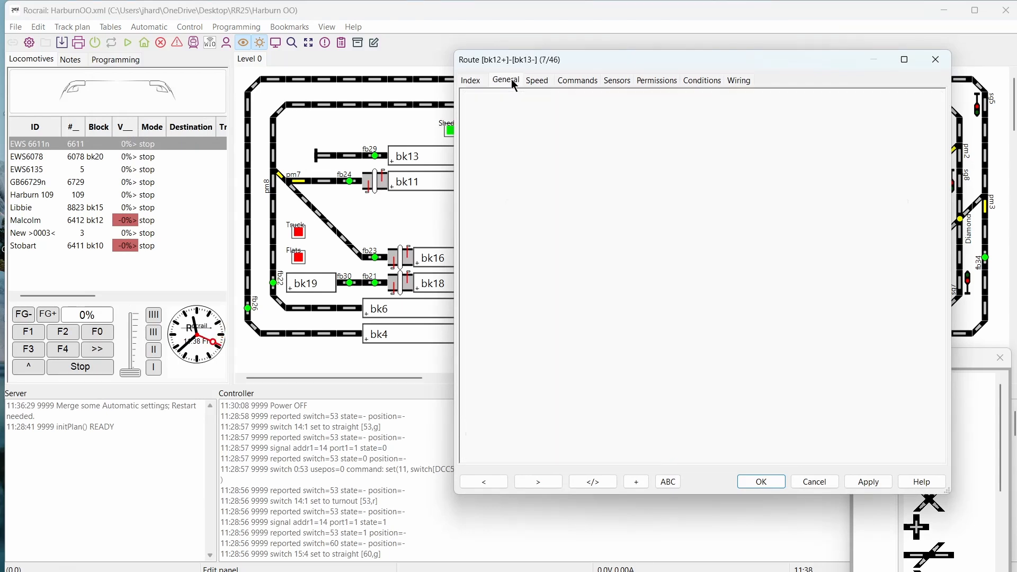
left_click(505, 80)
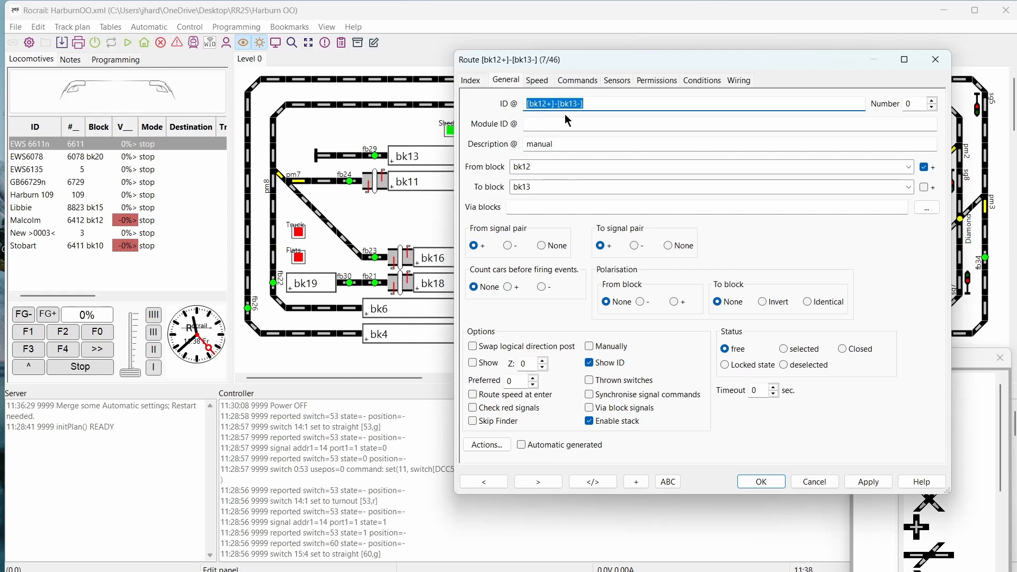
mouse_move(572, 84)
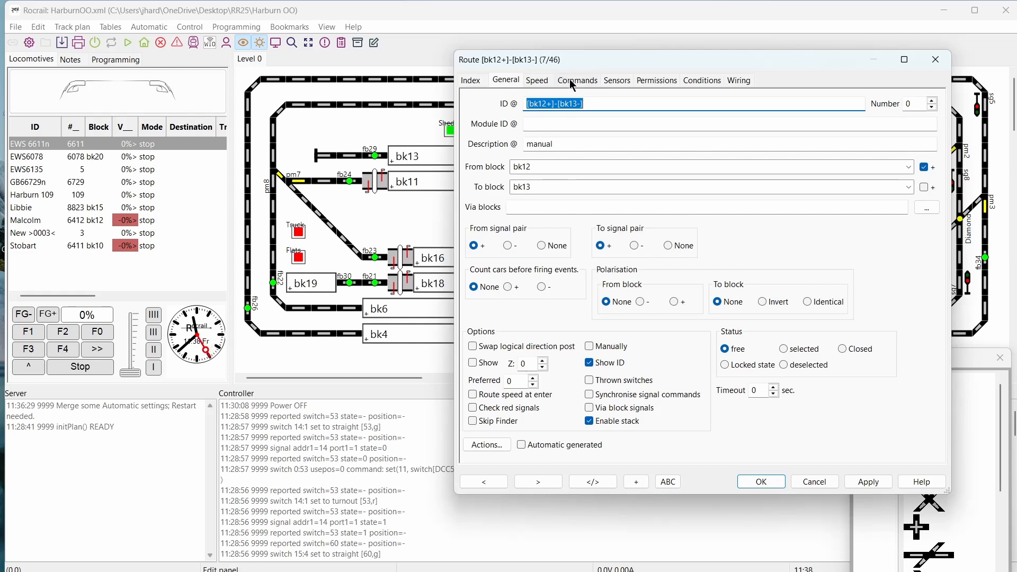
left_click(578, 80)
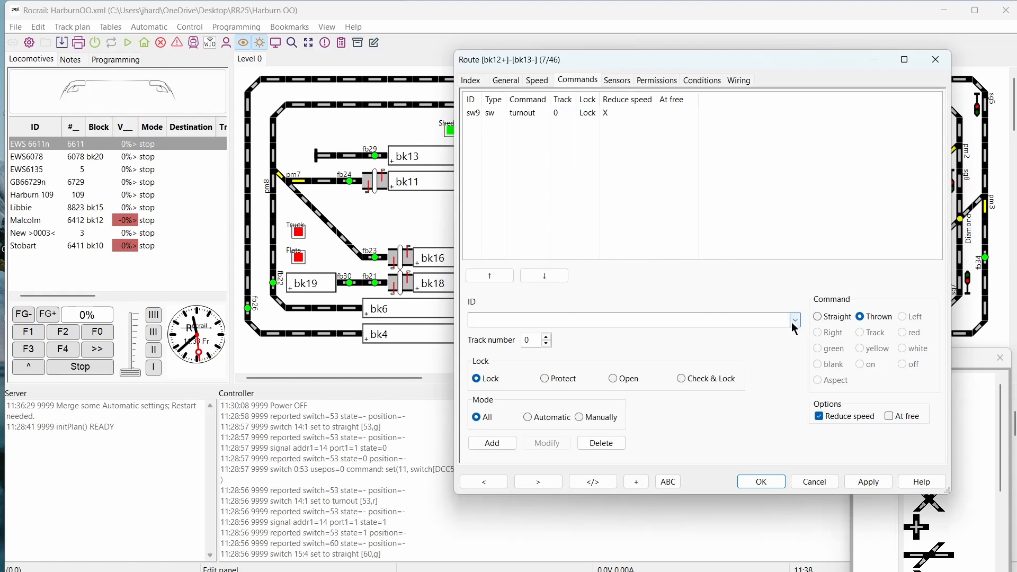
Step: Set the route command to switch sw9, thrown and locked, and move the dialog down
left_click(792, 320)
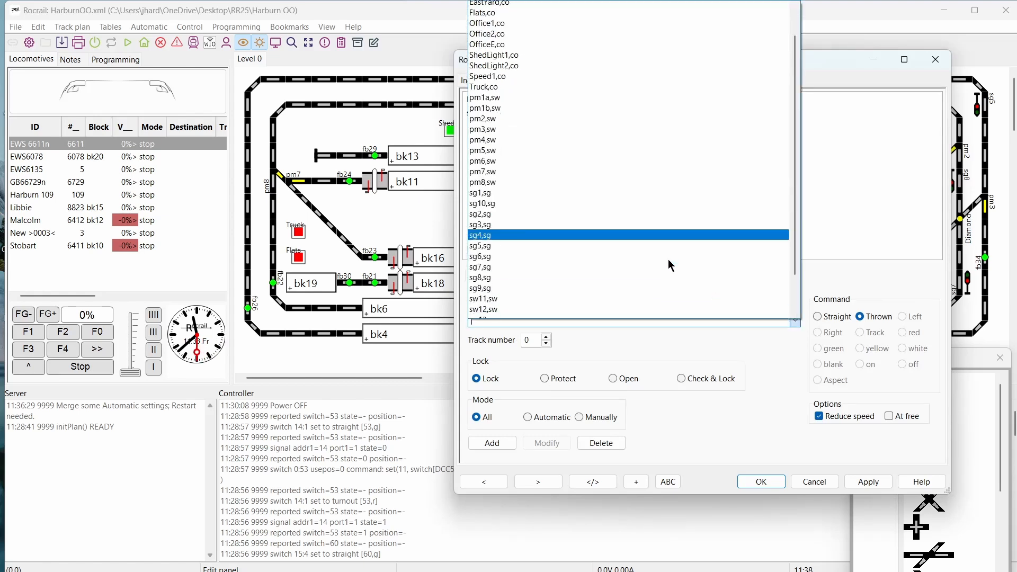
left_click(483, 270)
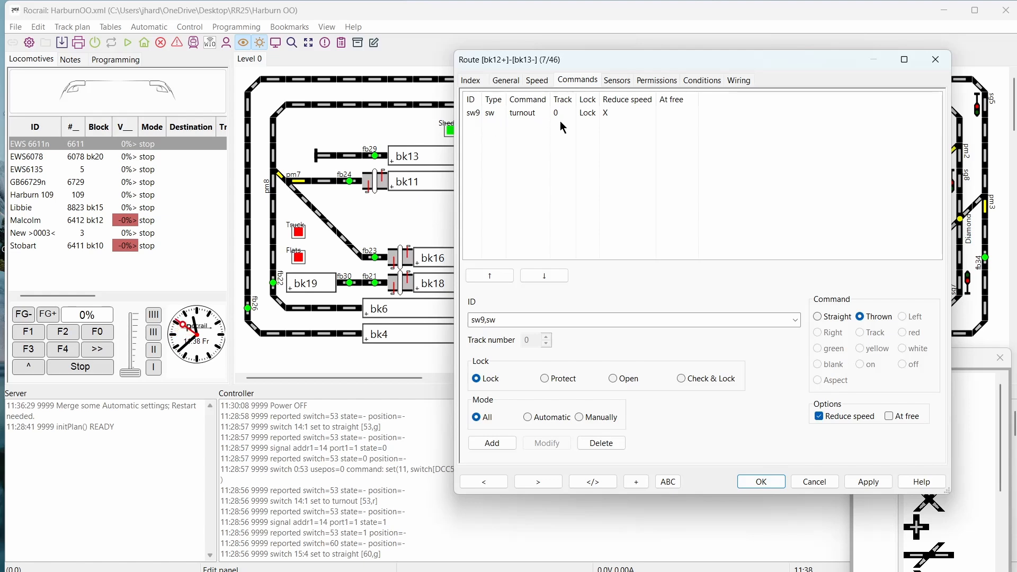
mouse_move(590, 127)
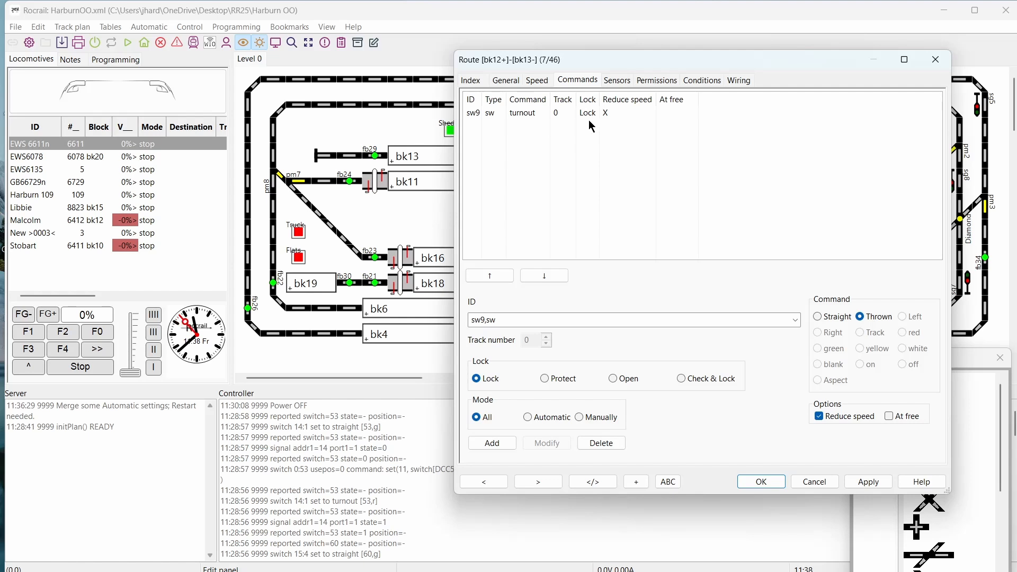
mouse_move(737, 279)
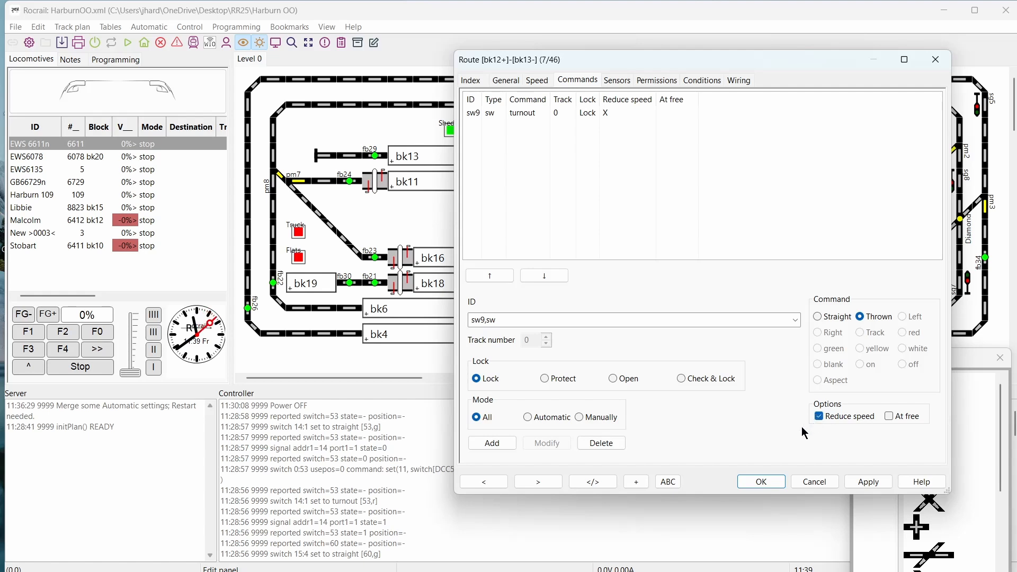
left_click(526, 112)
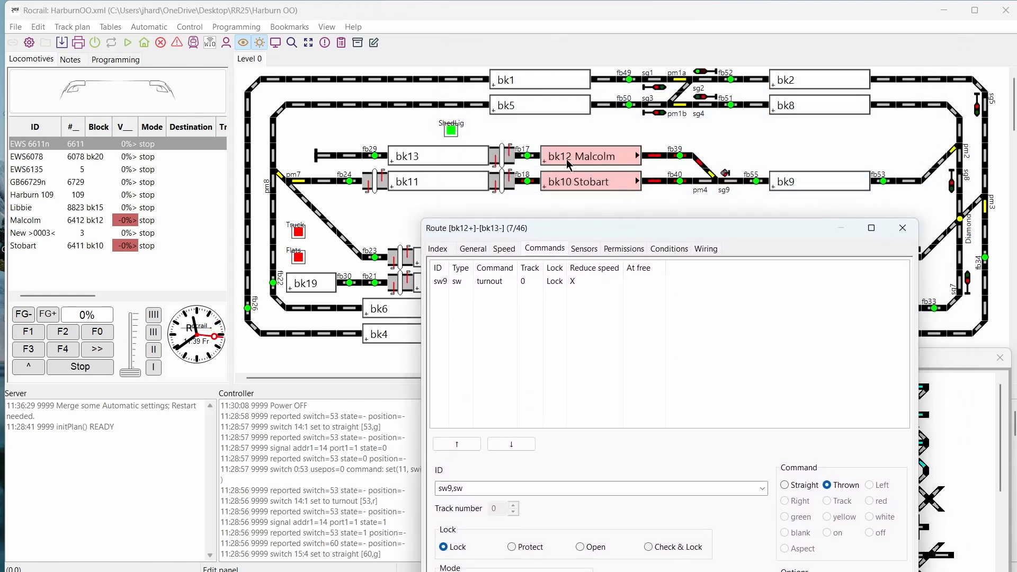
Step: Close the route dialog with OK so the switch definitions are saved
left_click(493, 281)
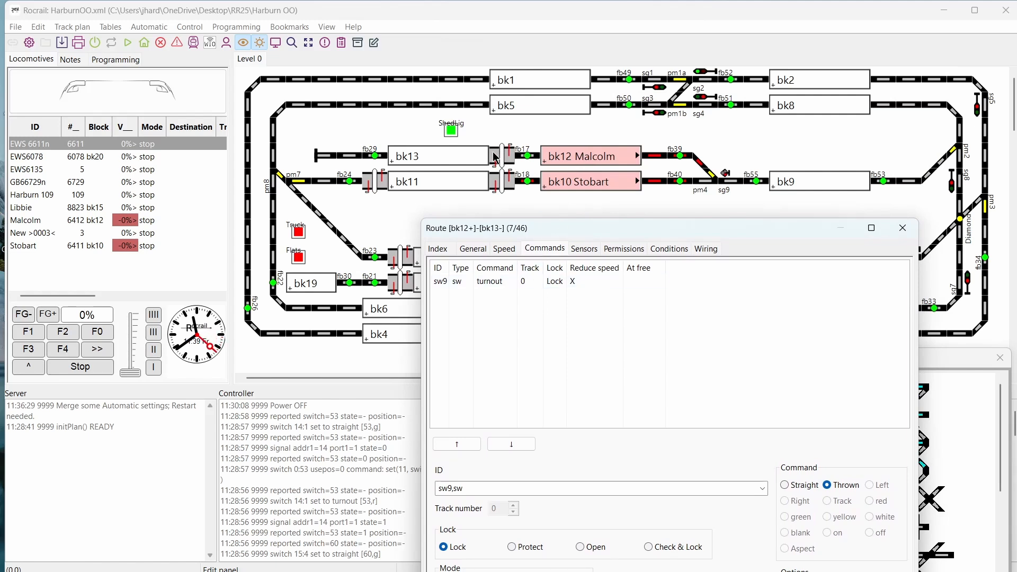
mouse_move(464, 156)
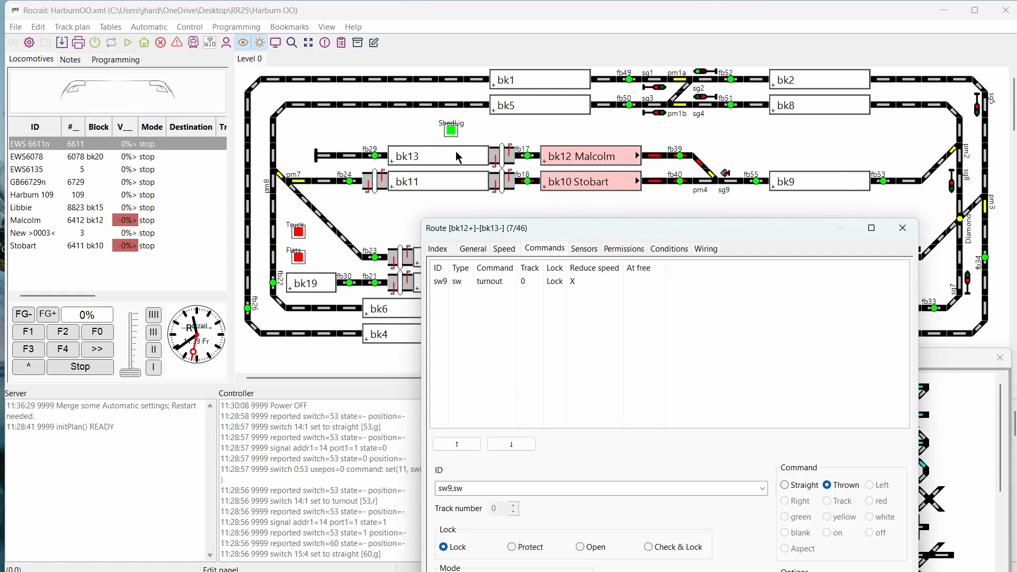
mouse_move(479, 156)
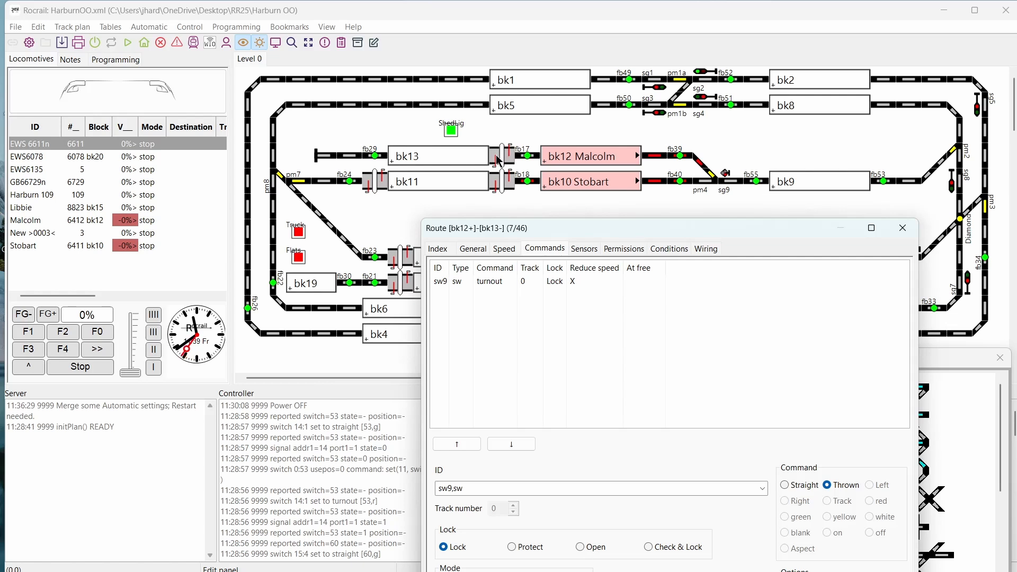
mouse_move(457, 153)
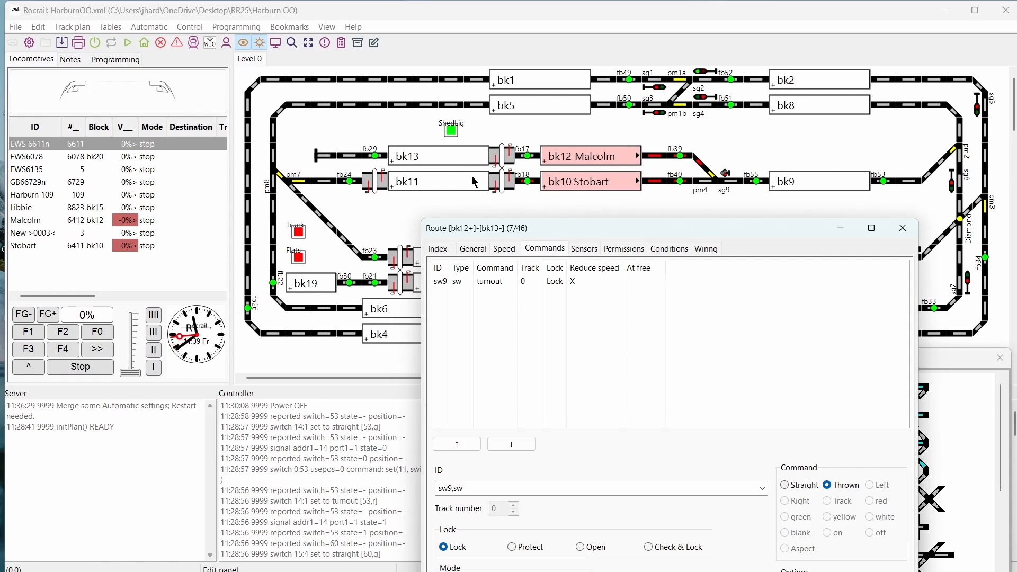
mouse_move(514, 180)
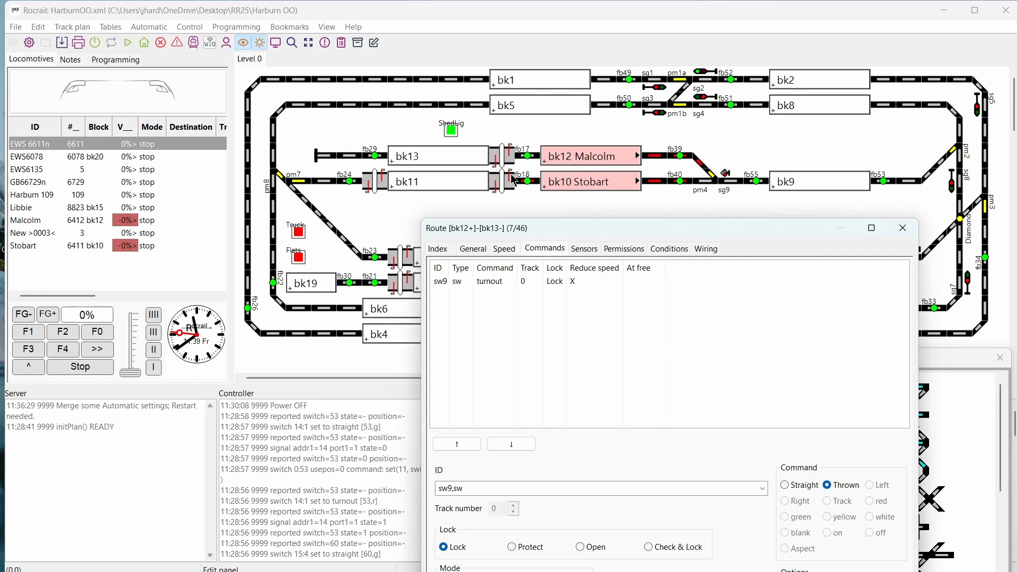
mouse_move(559, 187)
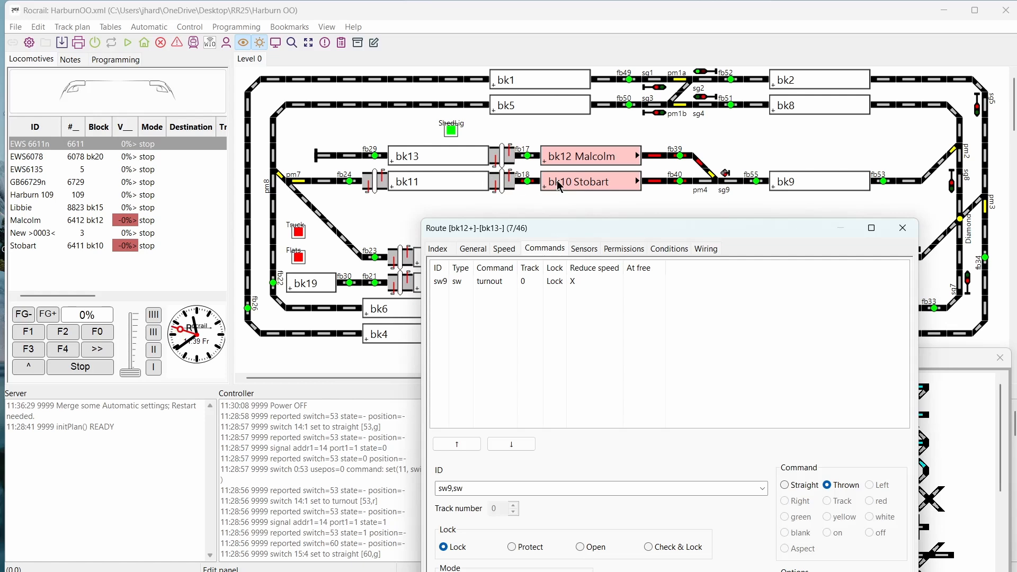
mouse_move(452, 180)
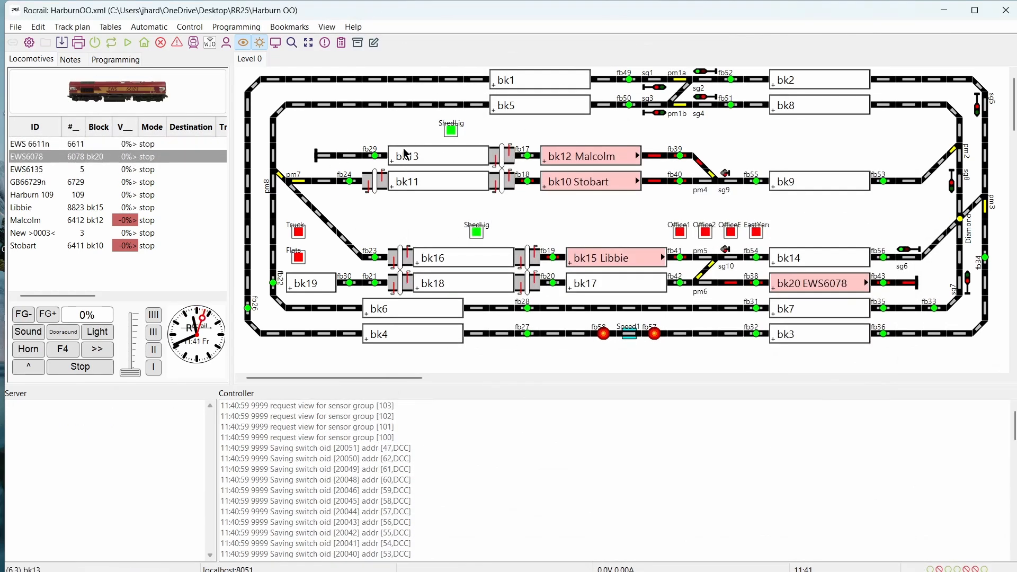
Step: Turn on track power and automatic mode
left_click(95, 43)
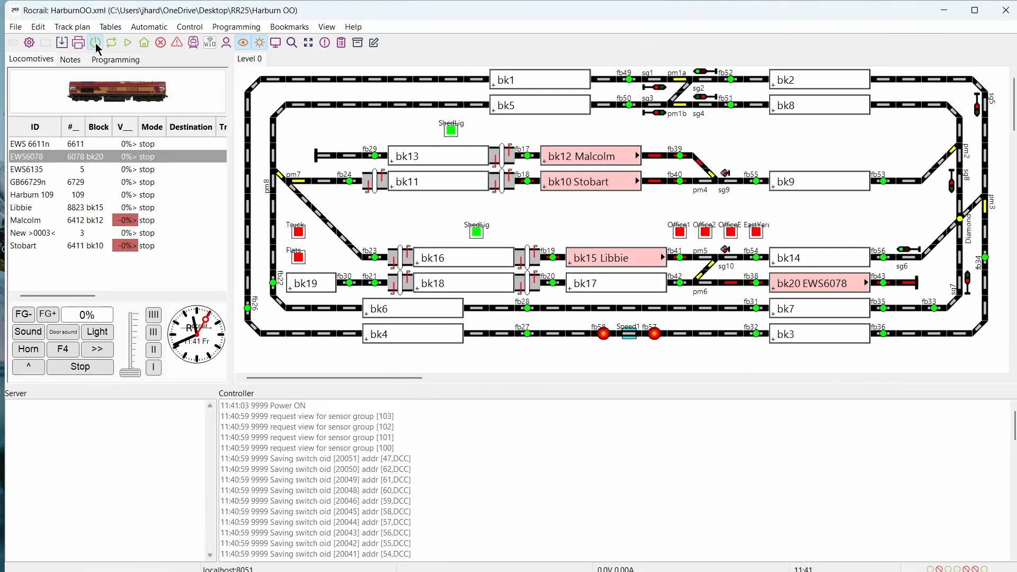
mouse_move(111, 43)
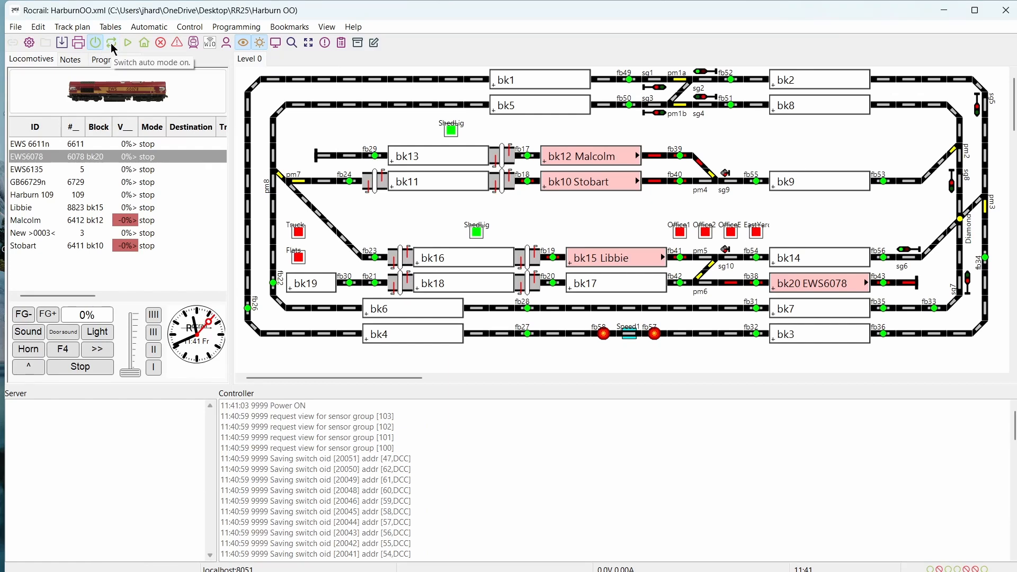
left_click(110, 43)
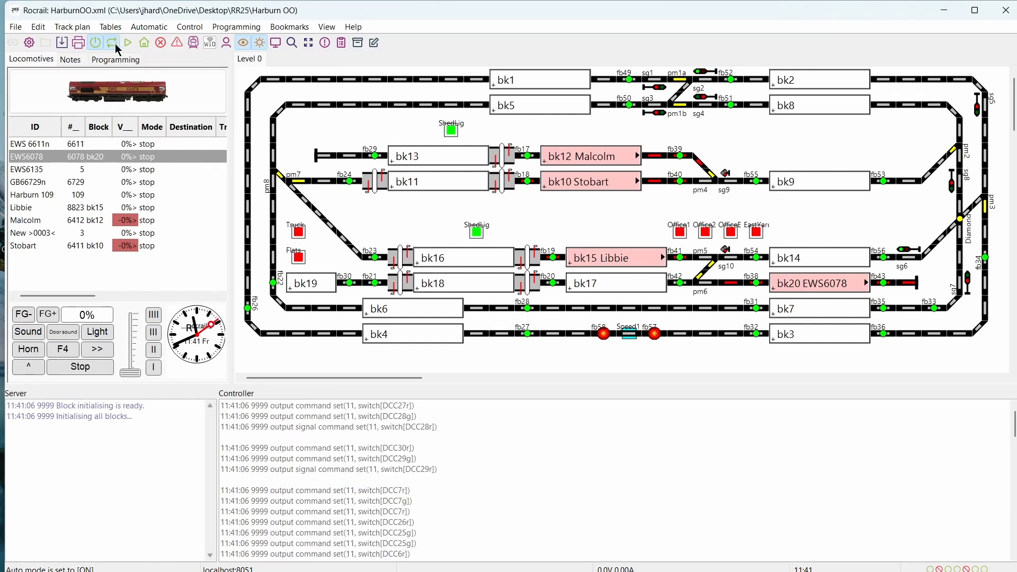
mouse_move(588, 159)
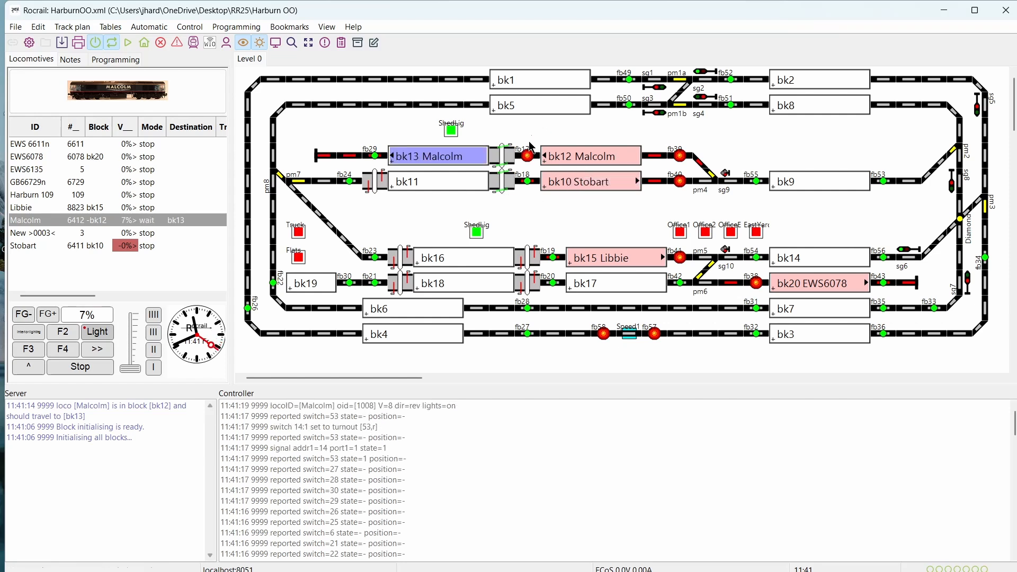
mouse_move(527, 156)
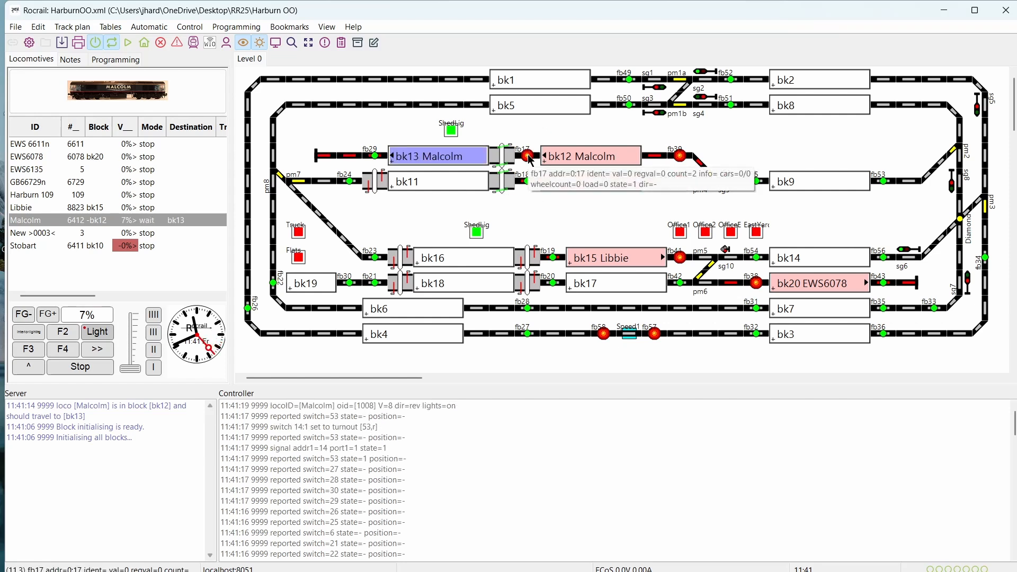
mouse_move(373, 156)
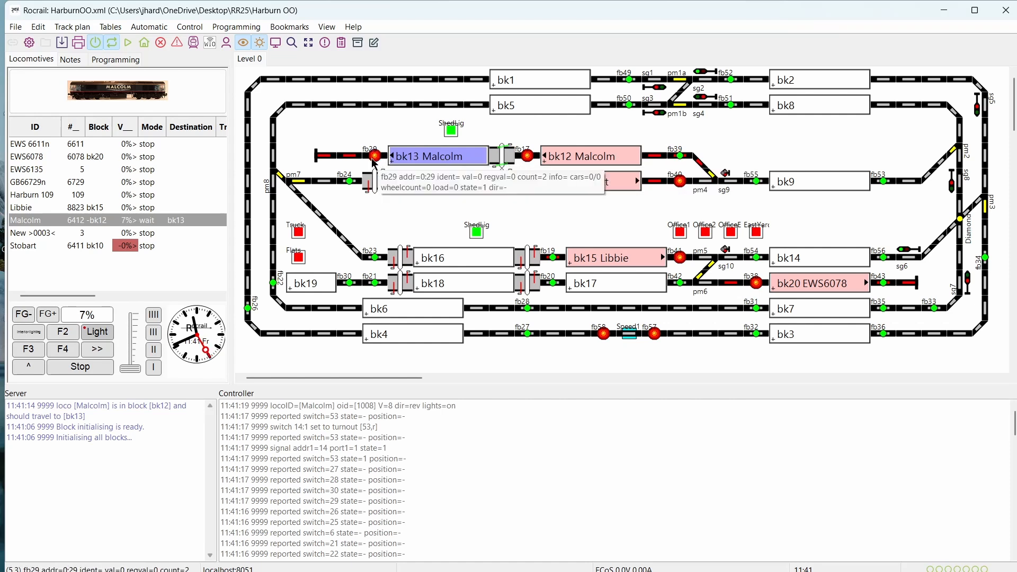